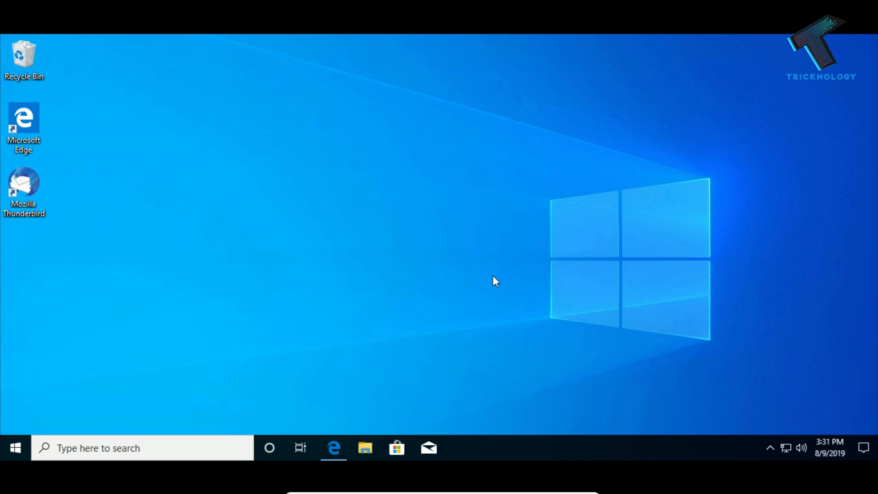
{"action": "mouse_move", "coordinate": [324, 143]}
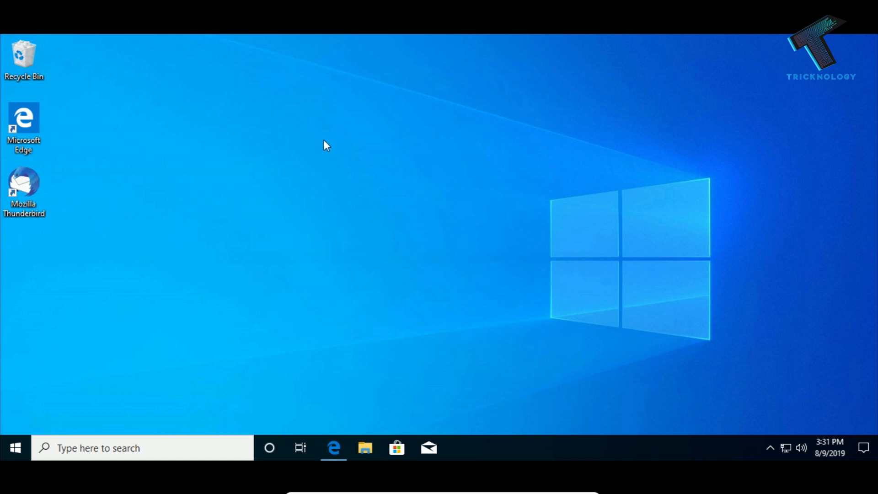
Open Display settings from the desktop, maximize it, and reach Advanced display settings for Display 1.
{"action": "right_click", "coordinate": [324, 145]}
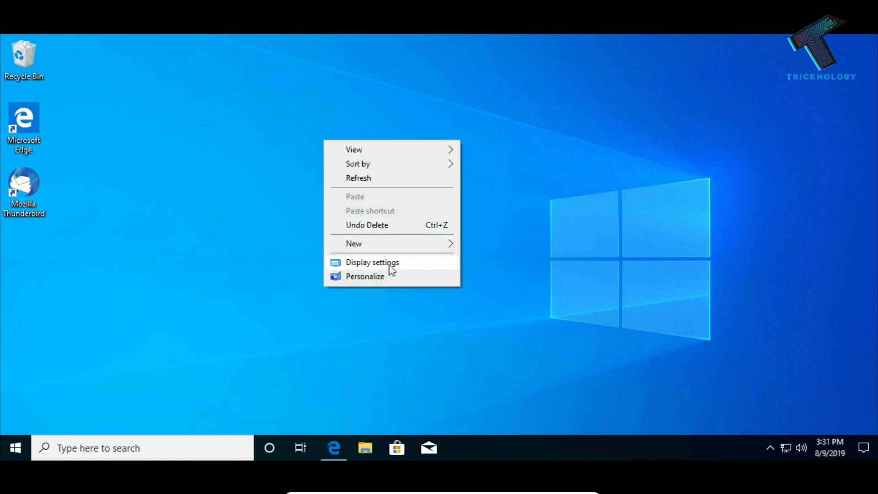
{"action": "left_click", "coordinate": [372, 262]}
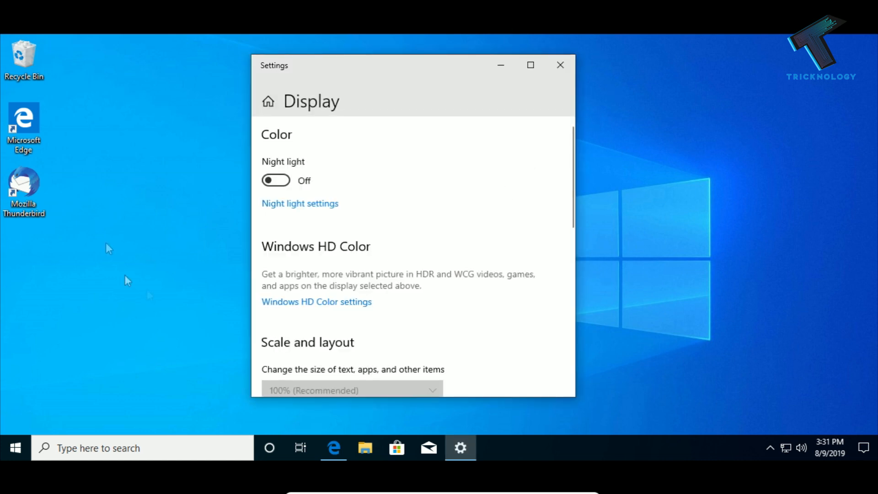
{"action": "left_click", "coordinate": [529, 65]}
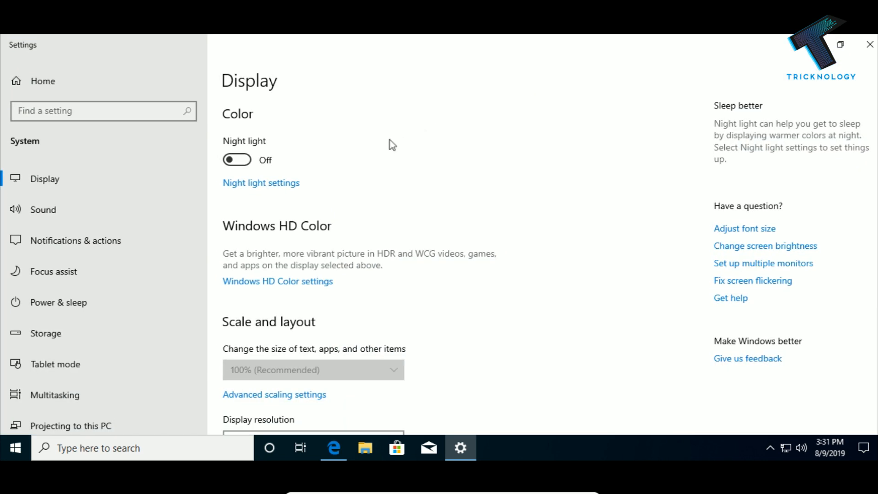
{"action": "scroll", "scroll_direction": "down", "scroll_amount": 3}
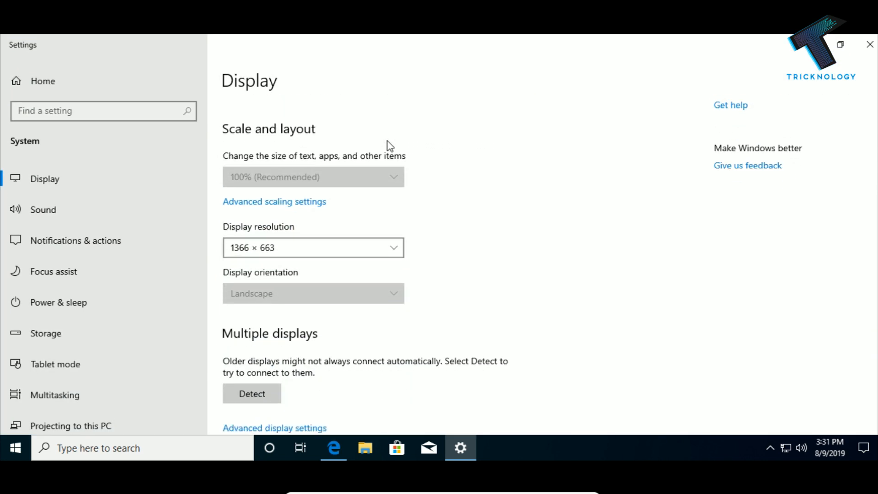
{"action": "scroll", "scroll_direction": "down", "scroll_amount": 3}
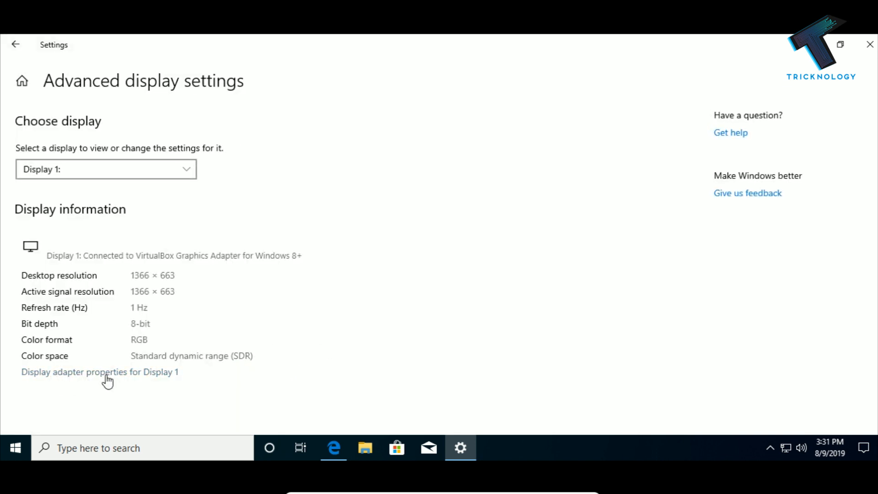
Show the VirtualBox Graphics Adapter's Driver tab, version 5.2.30.0 from Oracle Corporation.
{"action": "left_click", "coordinate": [100, 372]}
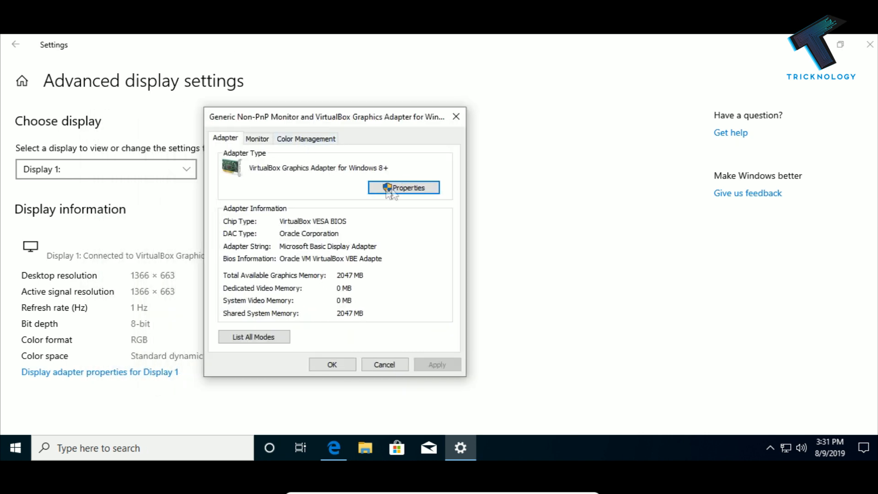
{"action": "left_click", "coordinate": [403, 187]}
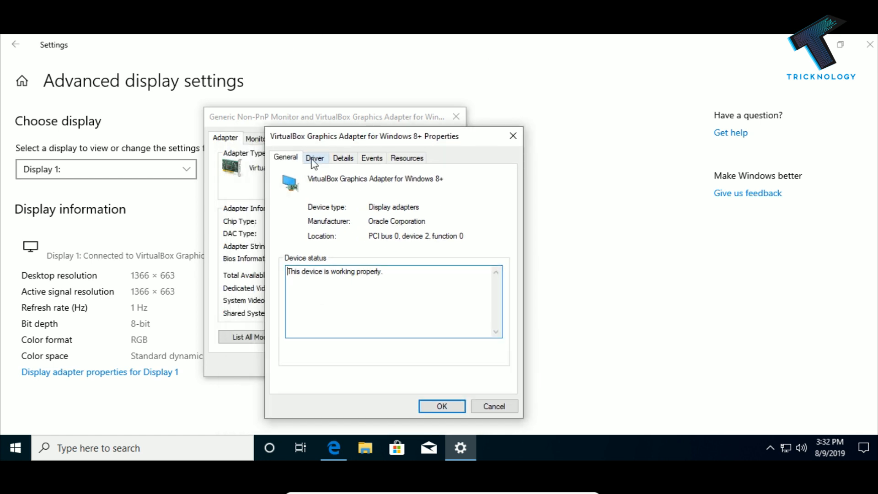
{"action": "left_click", "coordinate": [315, 157]}
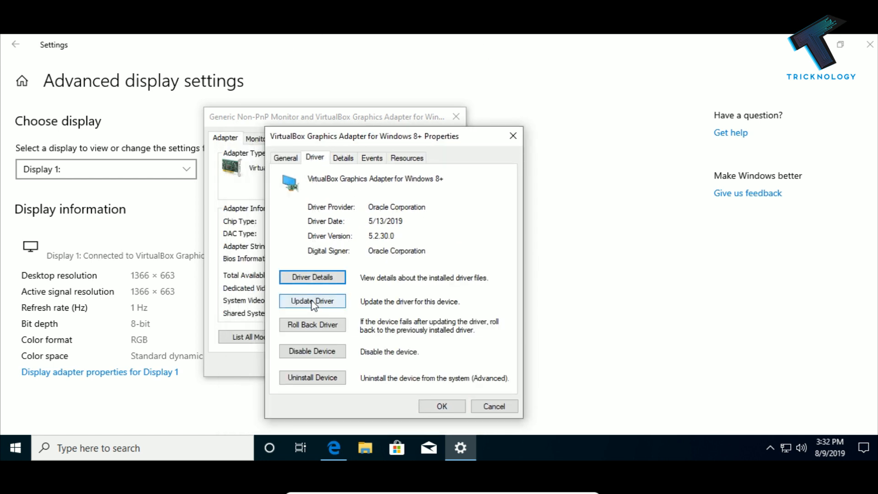
Auto-search for a newer VirtualBox adapter driver, confirm the best is installed, and close the wizard.
{"action": "left_click", "coordinate": [312, 301]}
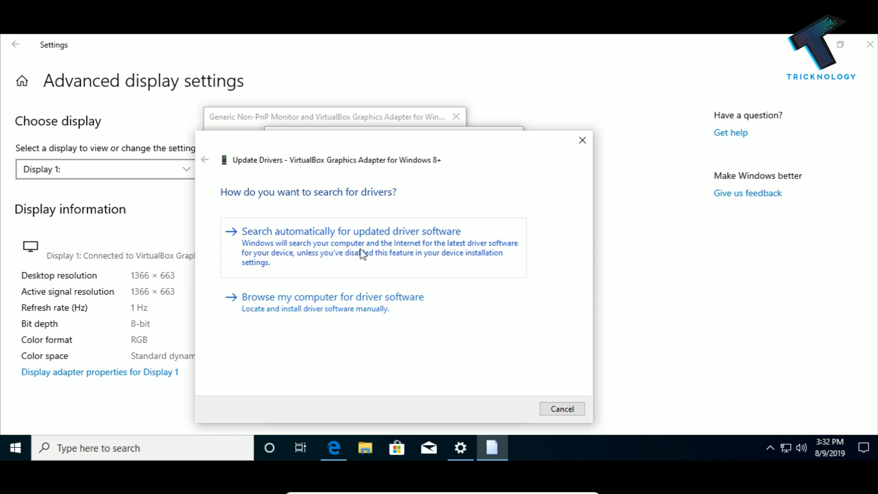
{"action": "left_click", "coordinate": [351, 230]}
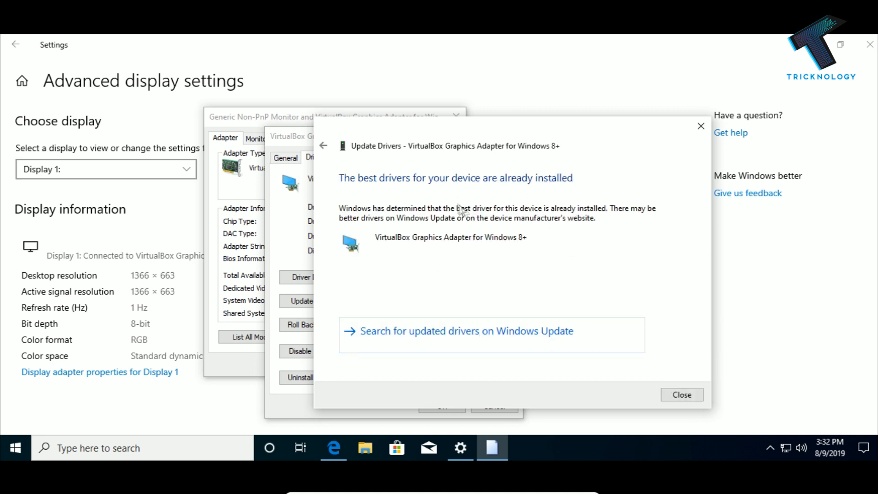
{"action": "mouse_move", "coordinate": [427, 221]}
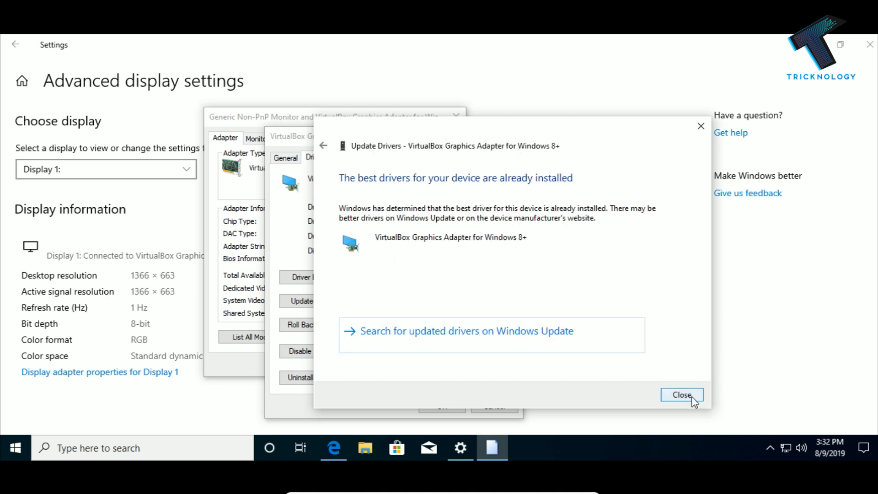
{"action": "left_click", "coordinate": [682, 394]}
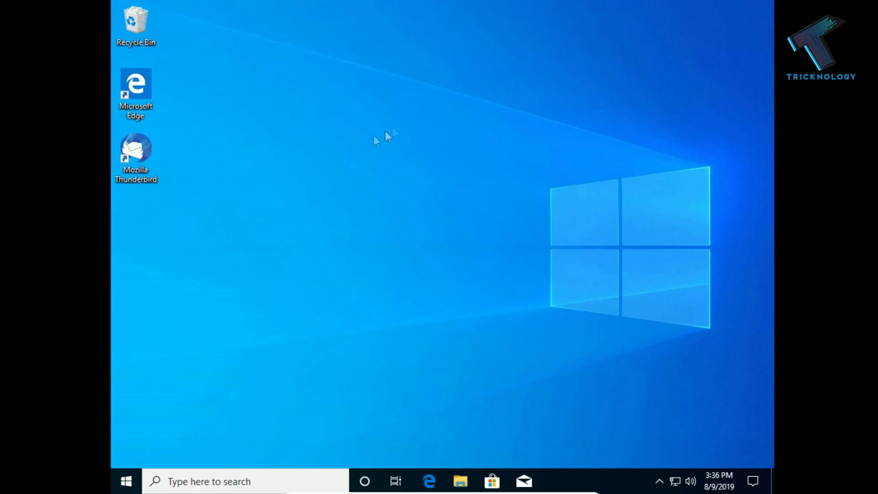
Change the display resolution from 1024 × 768 to a larger value in Display settings and keep it.
{"action": "right_click", "coordinate": [389, 137]}
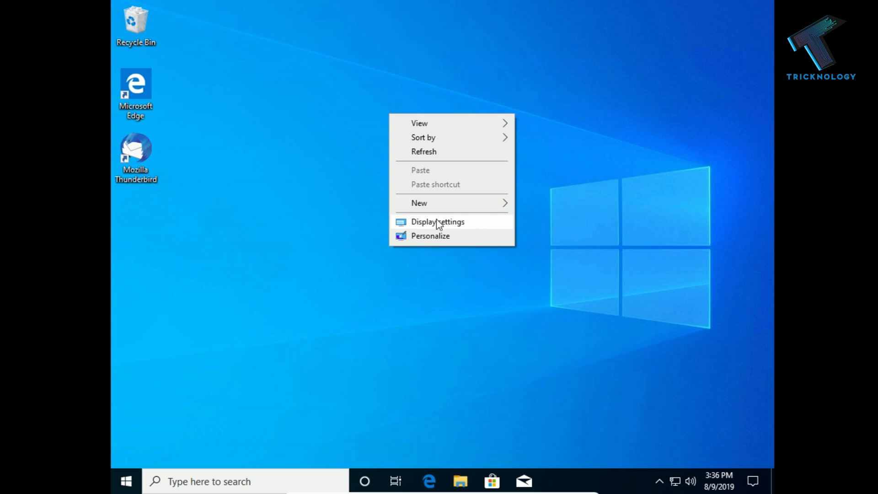
{"action": "left_click", "coordinate": [437, 222]}
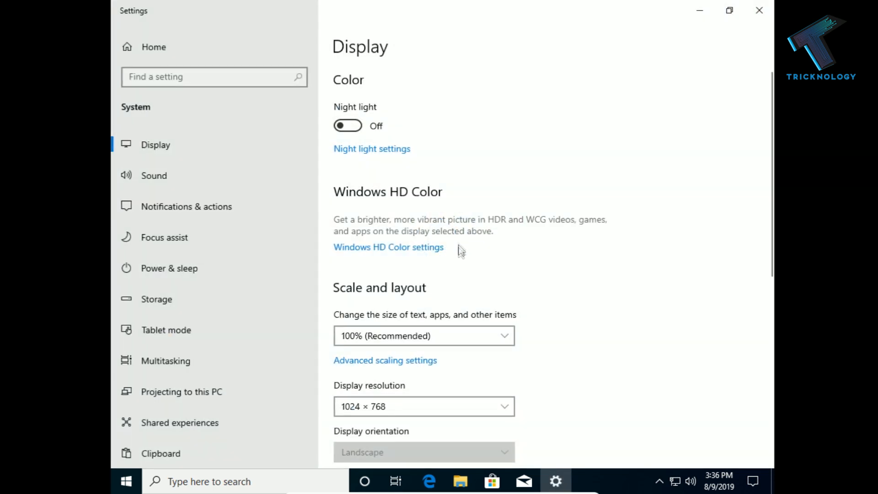
{"action": "scroll", "scroll_direction": "down", "scroll_amount": 3}
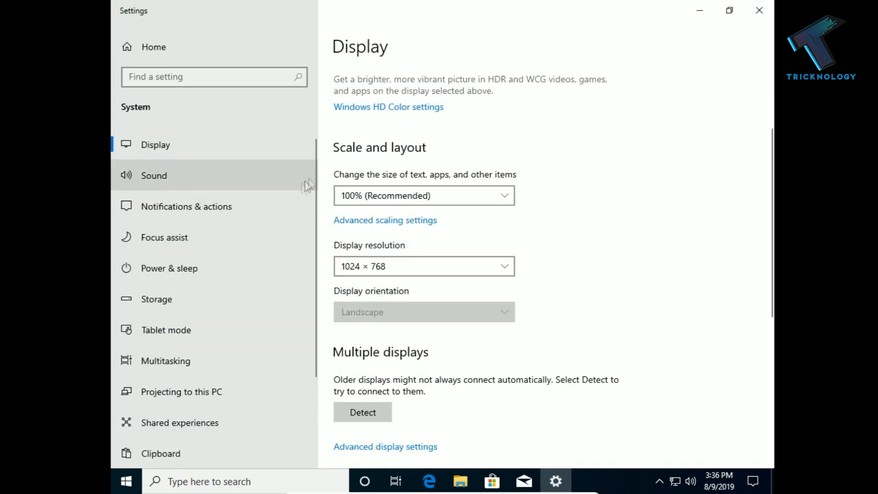
{"action": "mouse_move", "coordinate": [241, 150]}
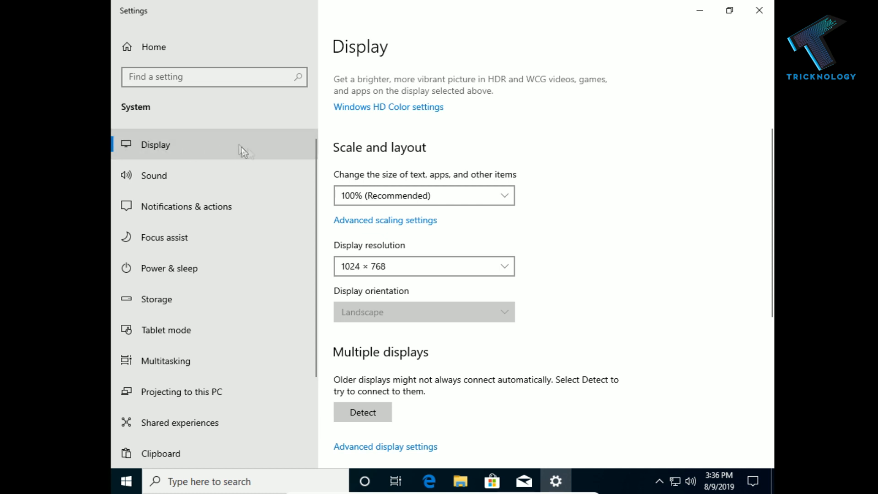
{"action": "left_click", "coordinate": [423, 266]}
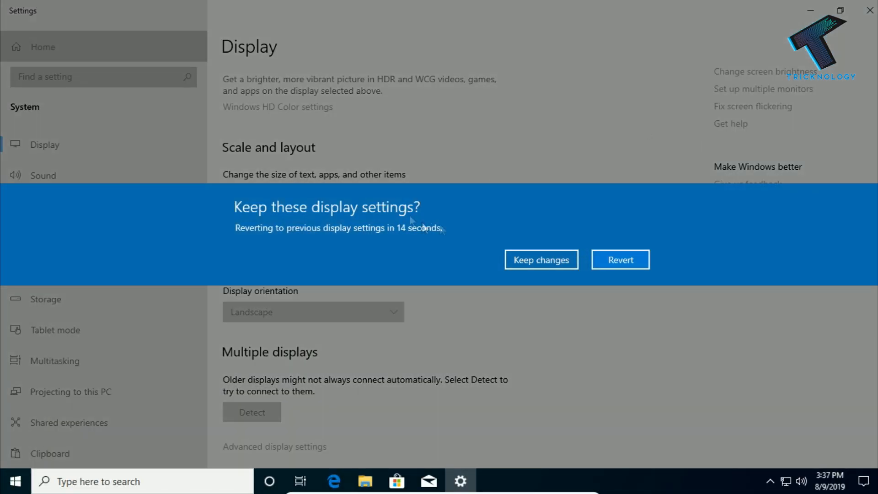
{"action": "left_click", "coordinate": [540, 259]}
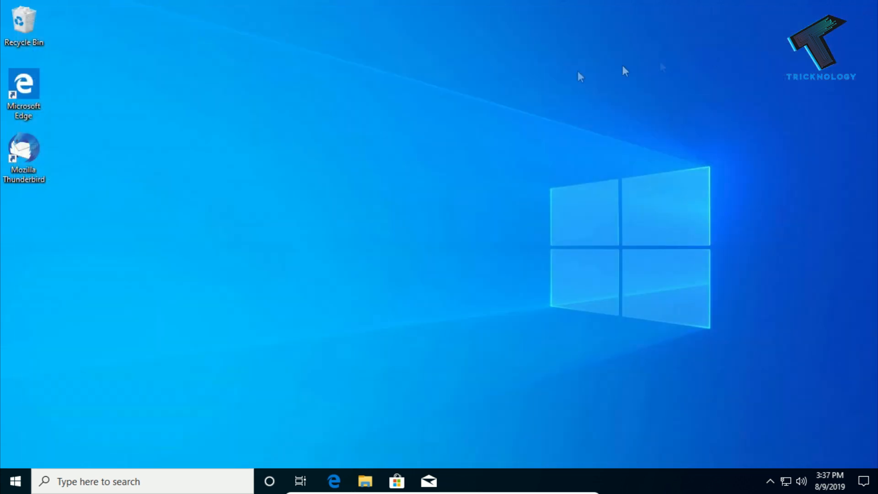
{"action": "mouse_move", "coordinate": [406, 212]}
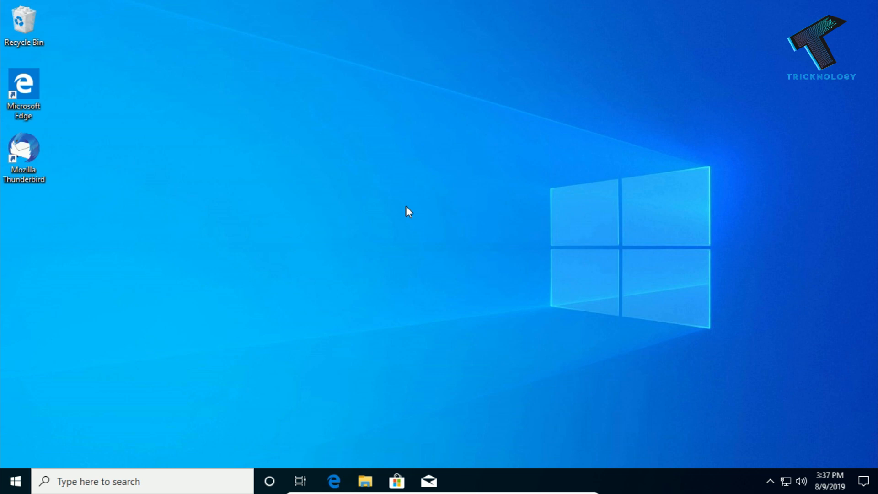
{"action": "mouse_move", "coordinate": [417, 214]}
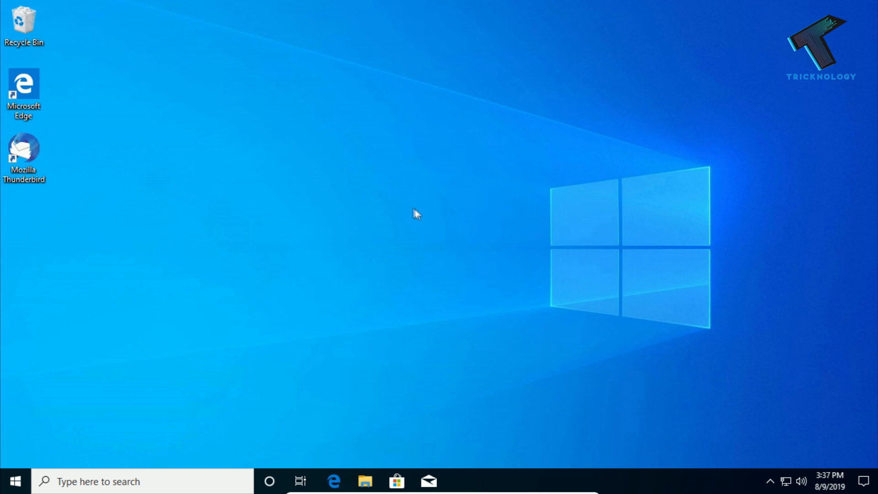